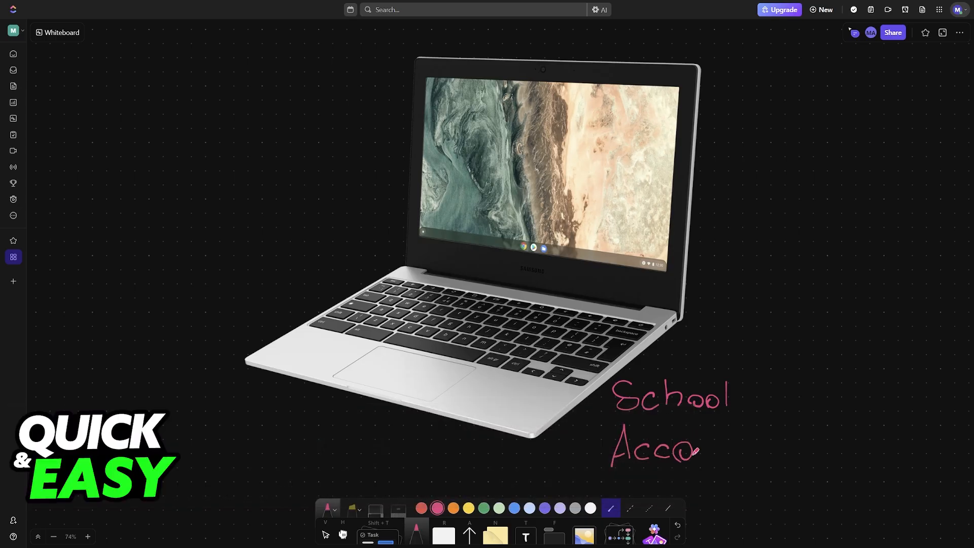
# Step: Finish the pink 'School Account' label, box 'School', and link it to a circle on the status tray
pyautogui.moveTo(696, 448); pyautogui.dragTo(739, 441)
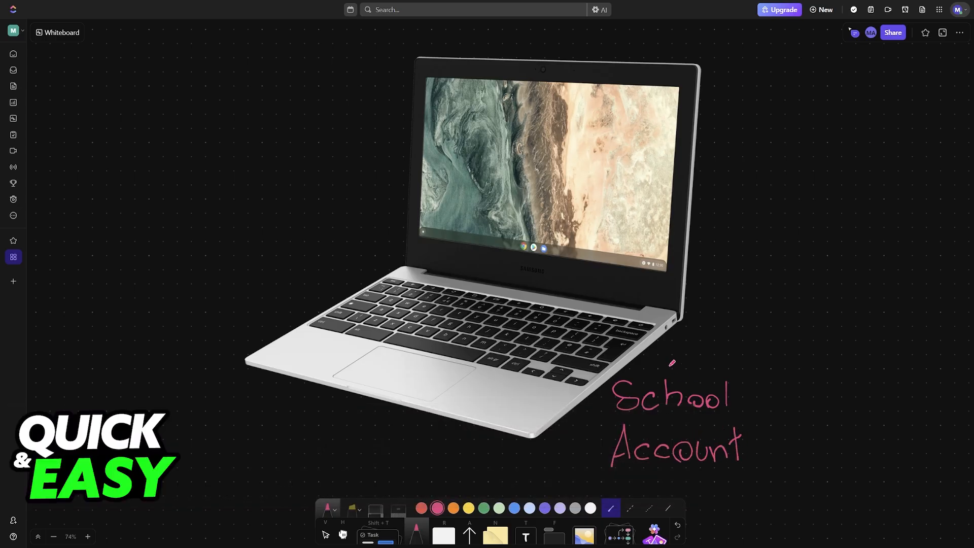
pyautogui.moveTo(659, 422); pyautogui.dragTo(668, 339)
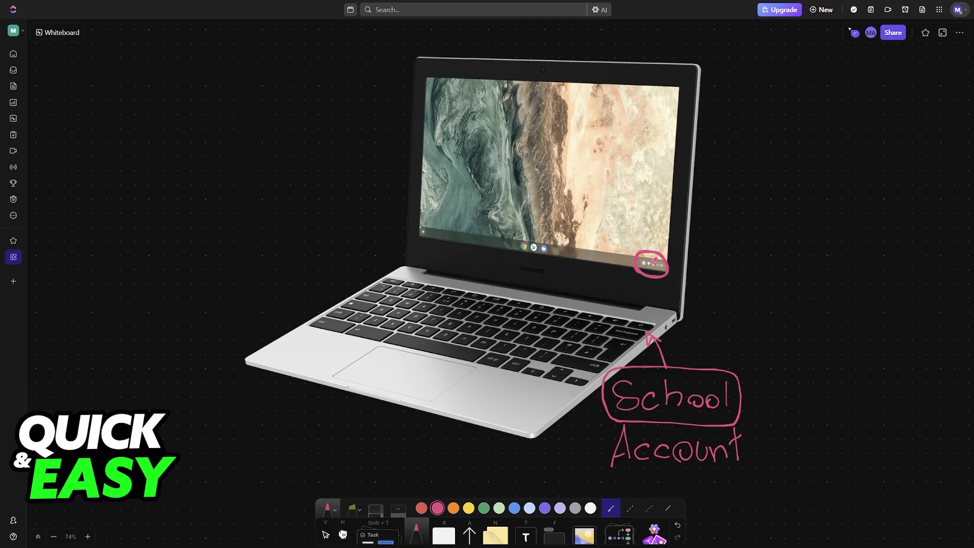
pyautogui.moveTo(645, 237); pyautogui.dragTo(639, 261)
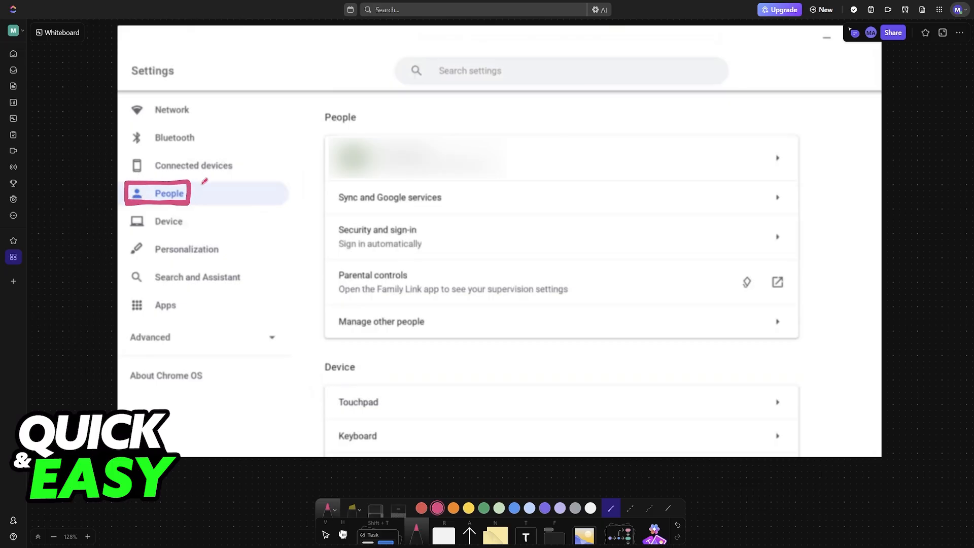
# Step: Box People in pink and draw an arrow from it to the circled profile row
pyautogui.moveTo(186, 198); pyautogui.dragTo(311, 164)
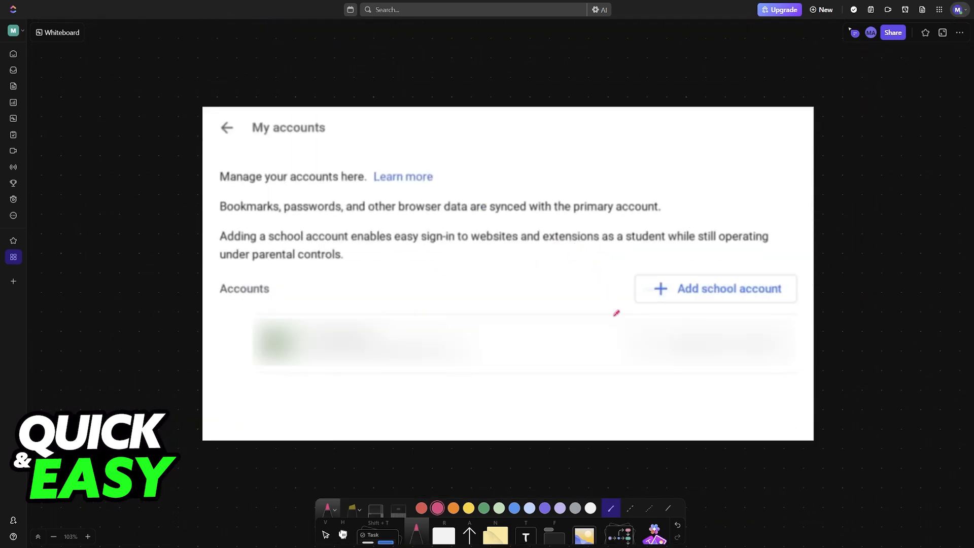
pyautogui.moveTo(577, 358); pyautogui.dragTo(640, 311)
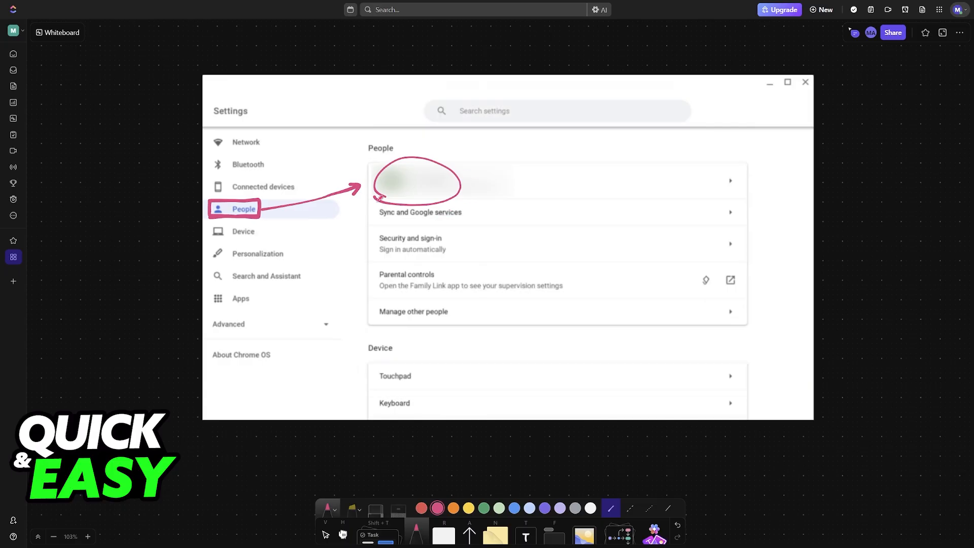
# Step: Bracket the Parental controls row in pink and add a curved arrow toward 'Add school account'
pyautogui.moveTo(372, 261); pyautogui.dragTo(373, 304)
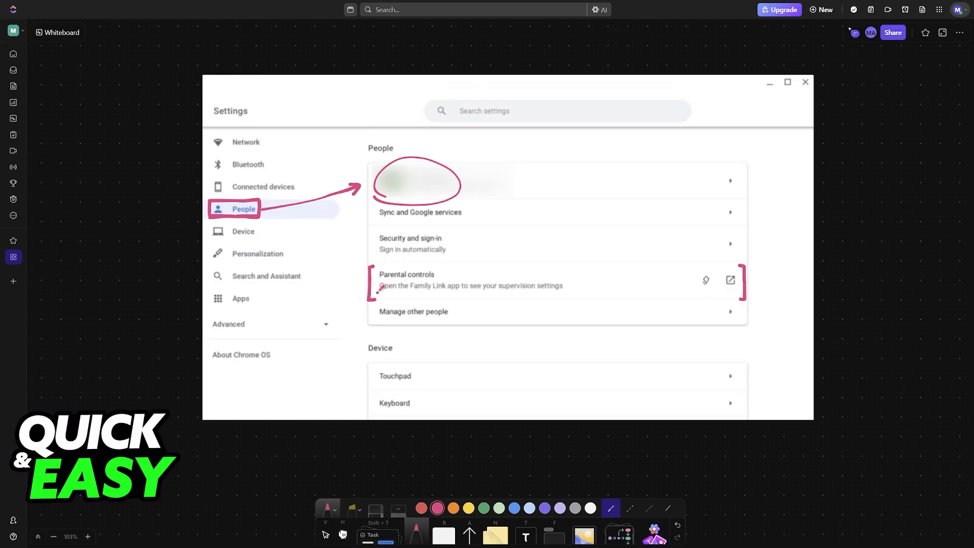
pyautogui.moveTo(381, 292); pyautogui.dragTo(563, 292)
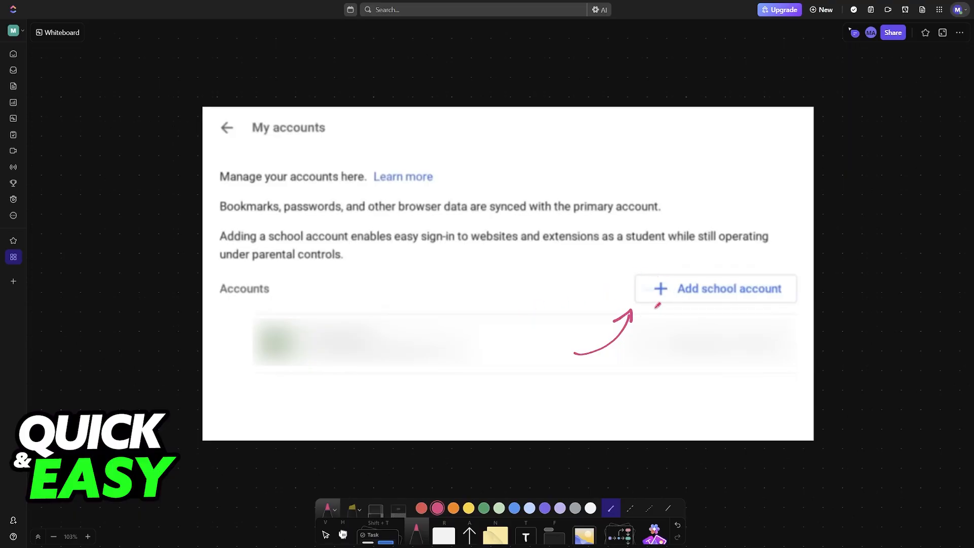
# Step: Scroll down the whiteboard to reach the 'Ask a parent for permission' screenshot
pyautogui.scroll(-3)
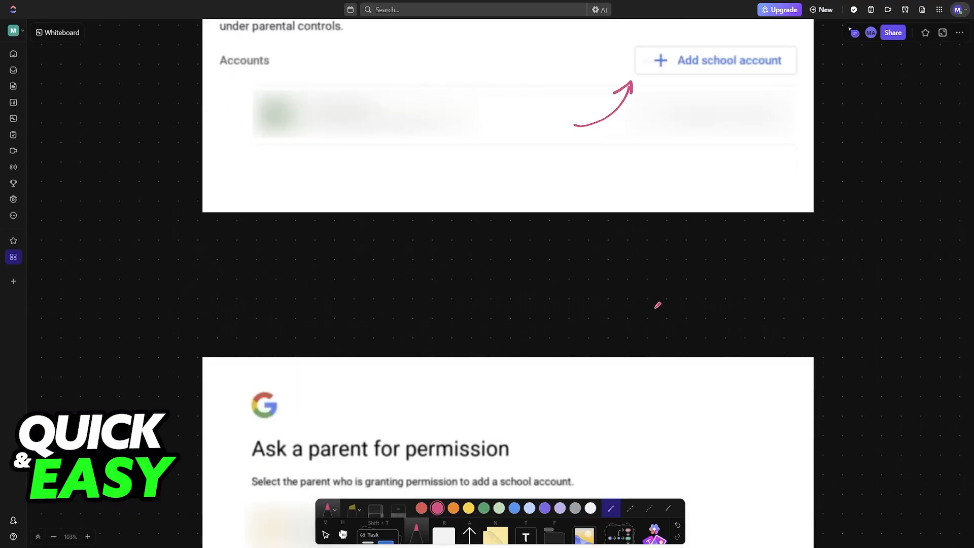
pyautogui.scroll(-3)
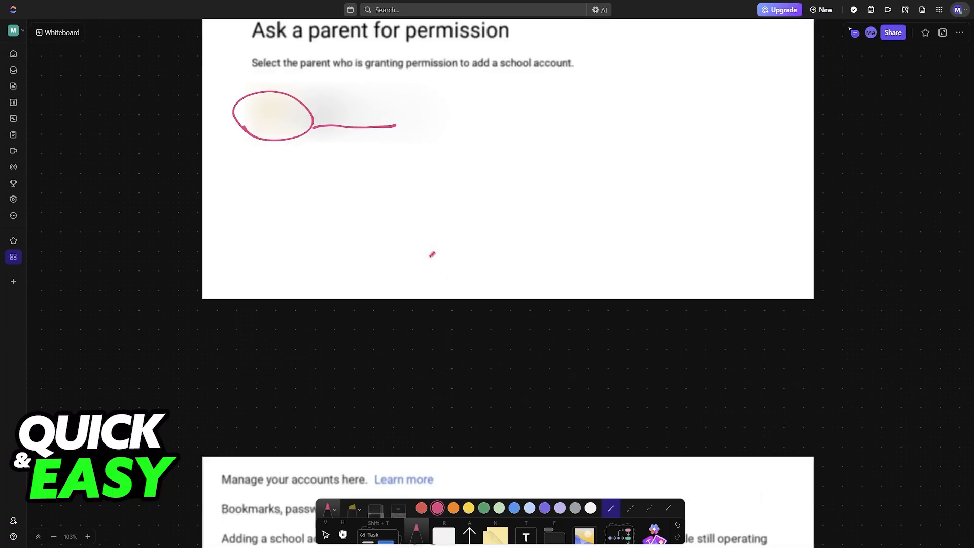
pyautogui.scroll(-3)
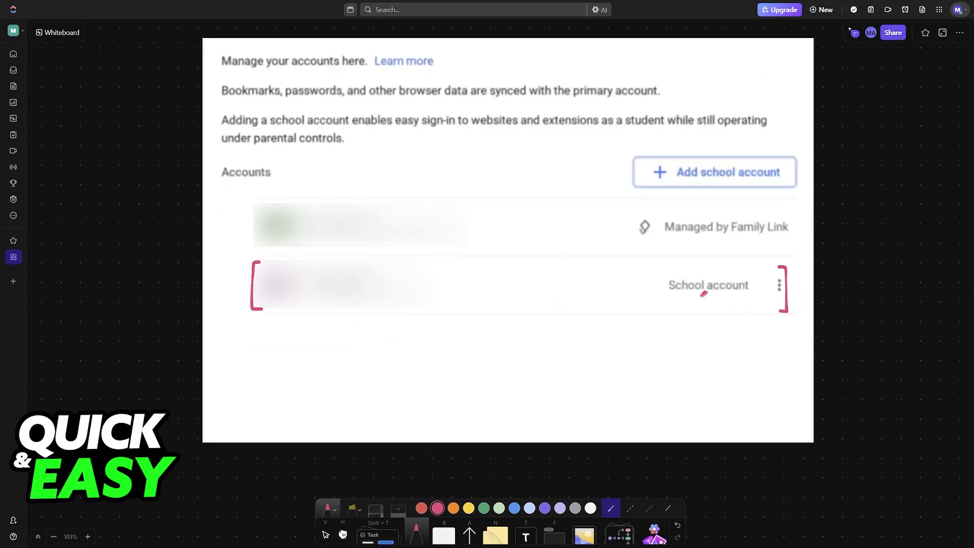
# Step: Underline the School account label in pink on the final accounts screenshot
pyautogui.moveTo(682, 306); pyautogui.dragTo(736, 306)
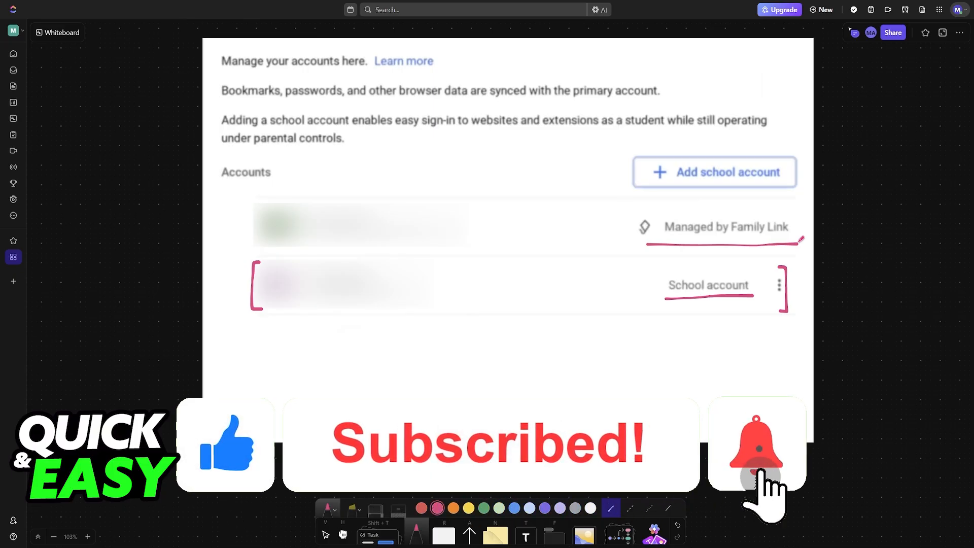
pyautogui.click(754, 452)
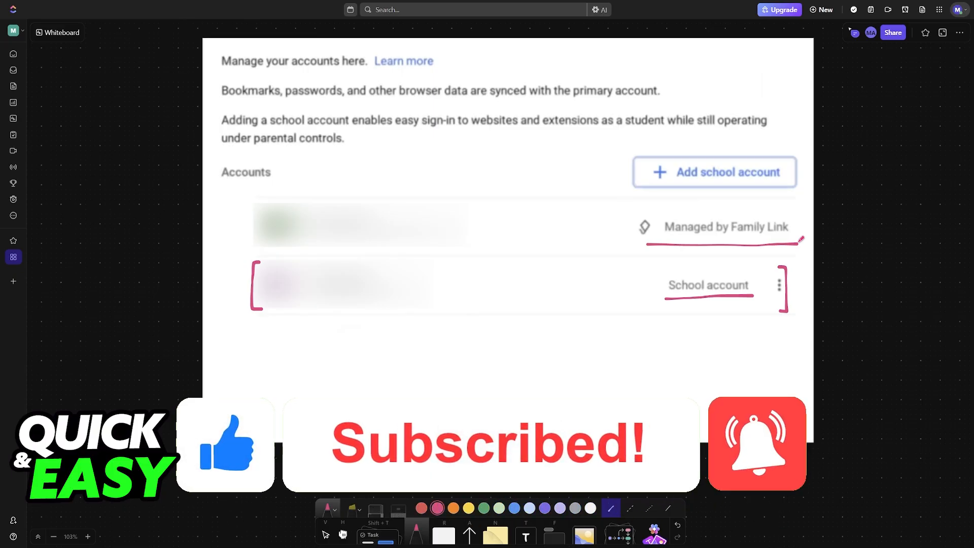